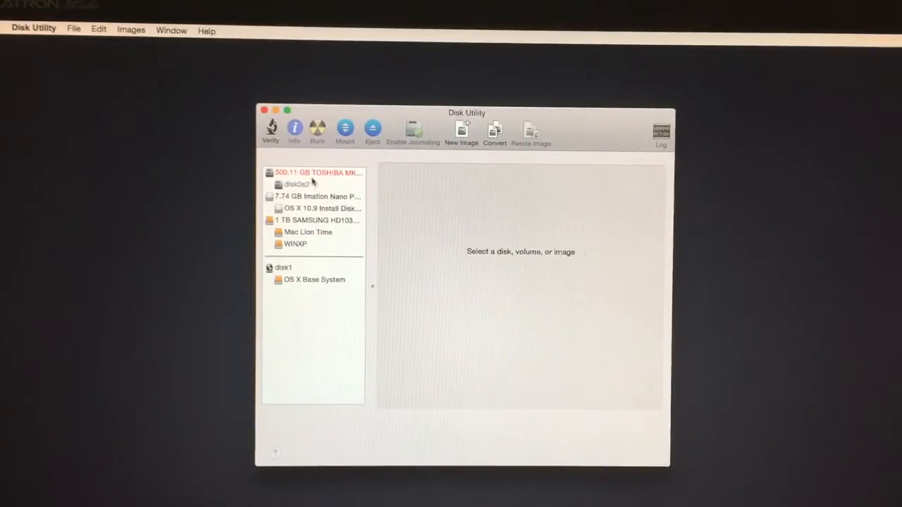
# View the 500.11 GB TOSHIBA drive's details, briefly checking the Imation USB drive, confirming Failing S.M.A.R.T. status.
pyautogui.click(317, 172)
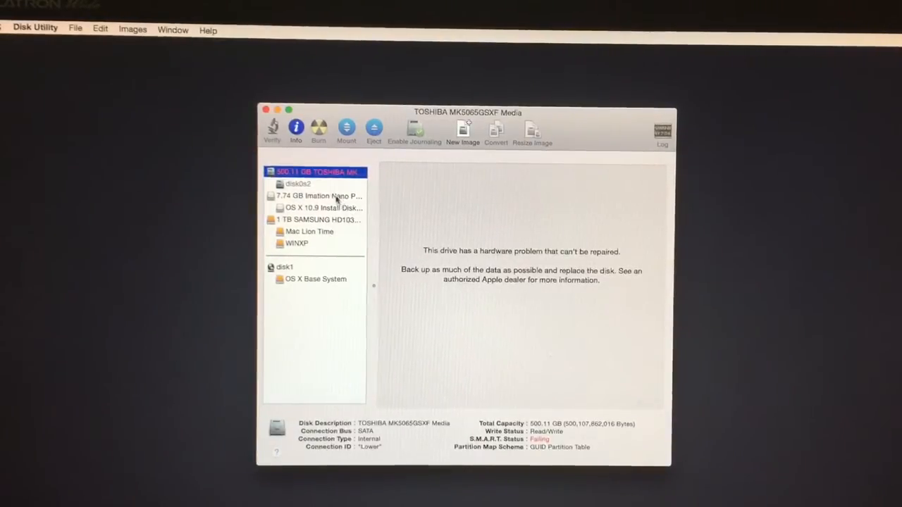
pyautogui.click(317, 196)
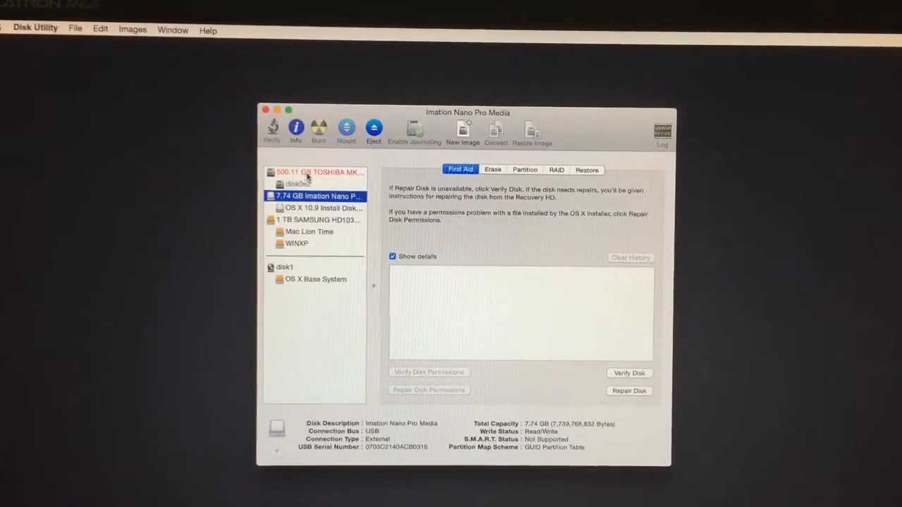
pyautogui.click(318, 172)
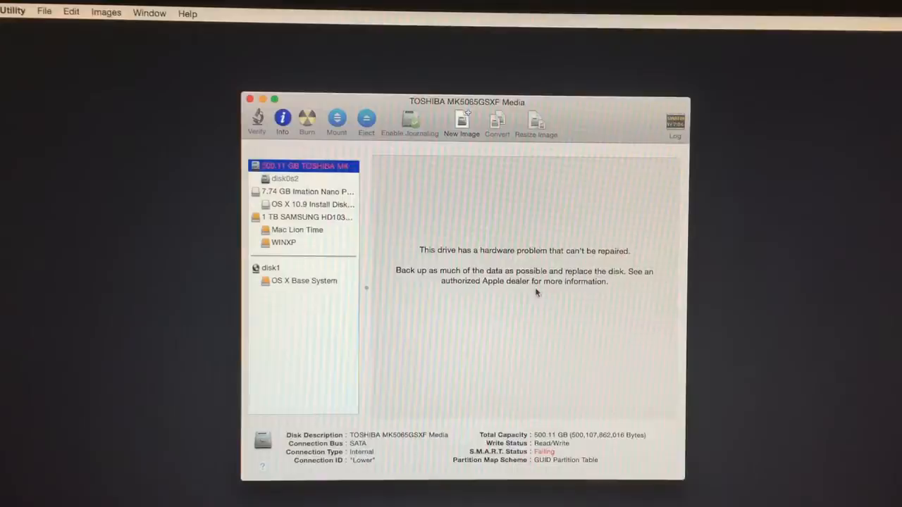
pyautogui.moveTo(529, 411)
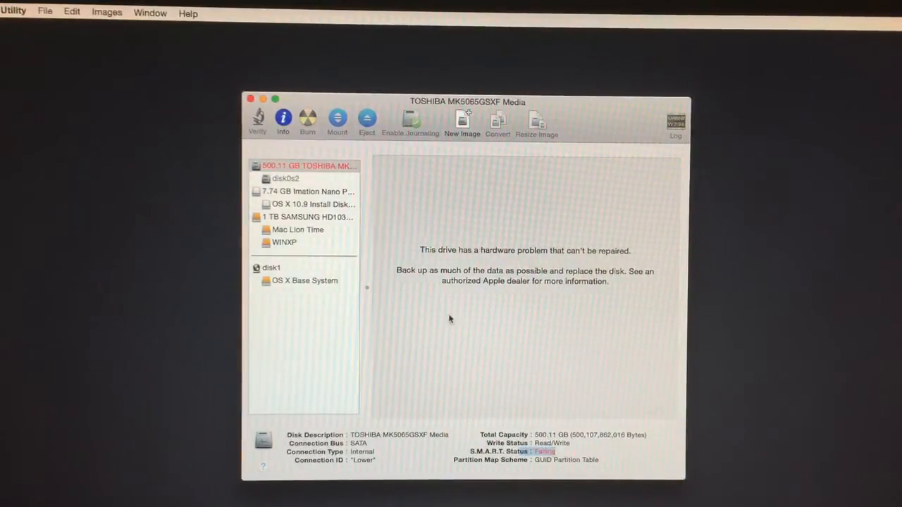
pyautogui.click(285, 178)
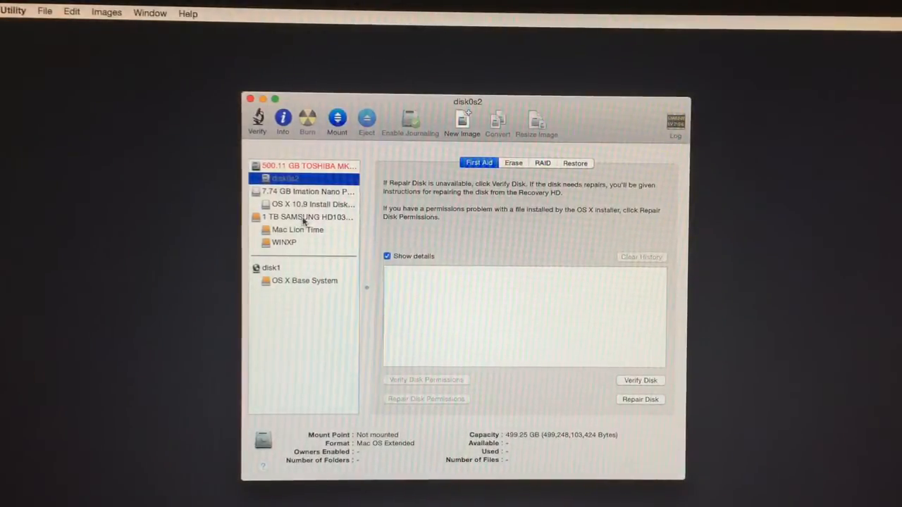
pyautogui.click(298, 230)
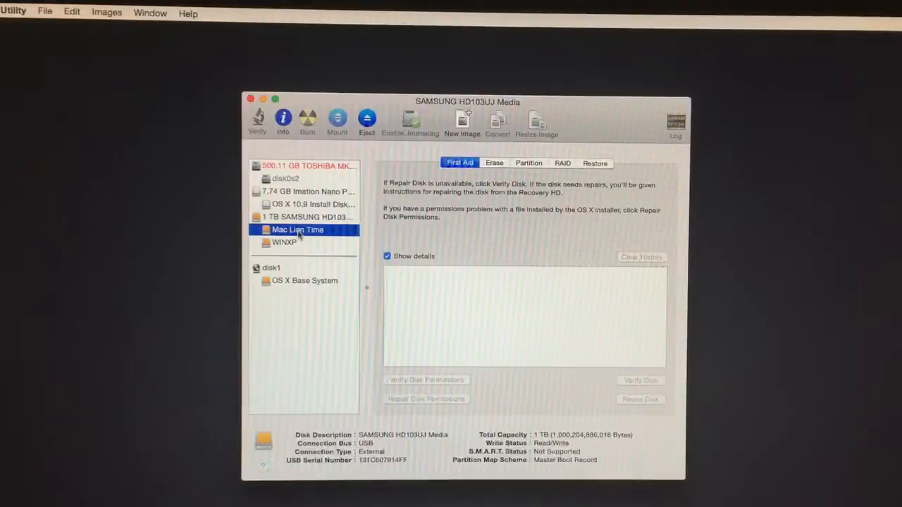
pyautogui.click(296, 230)
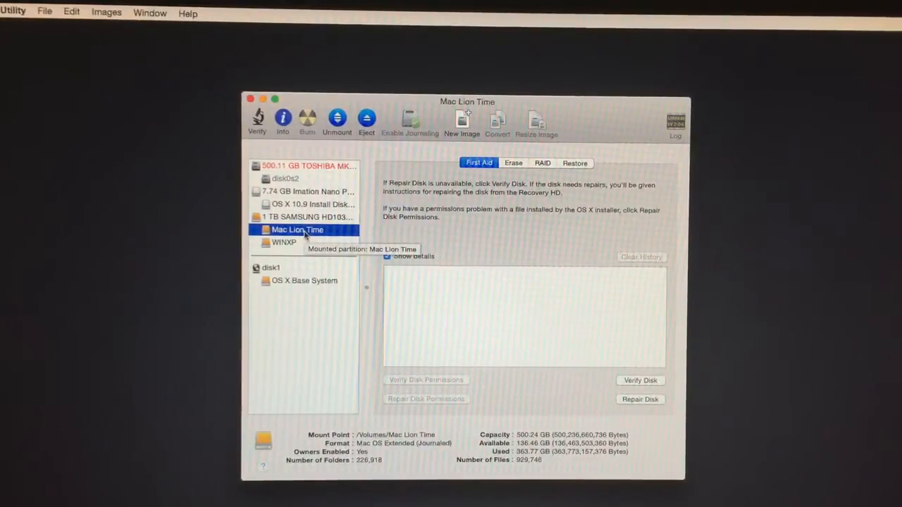
pyautogui.moveTo(310, 203)
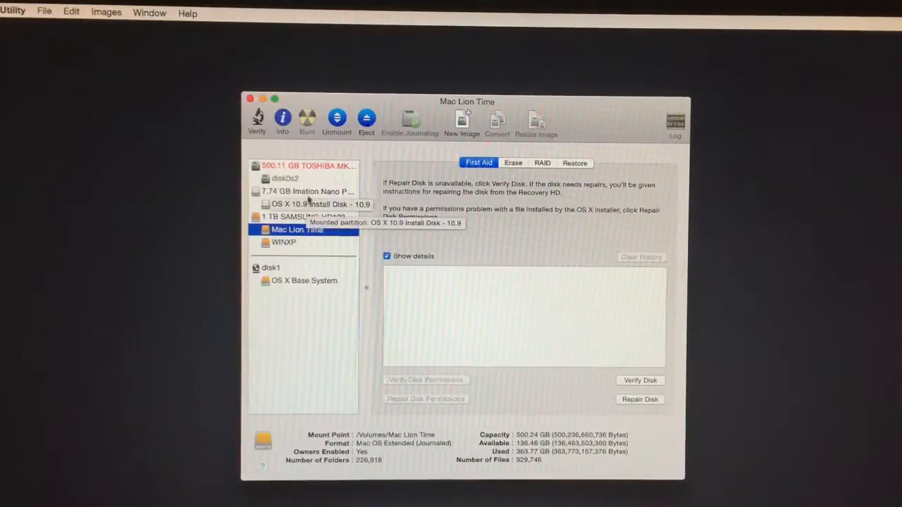
pyautogui.moveTo(308, 192)
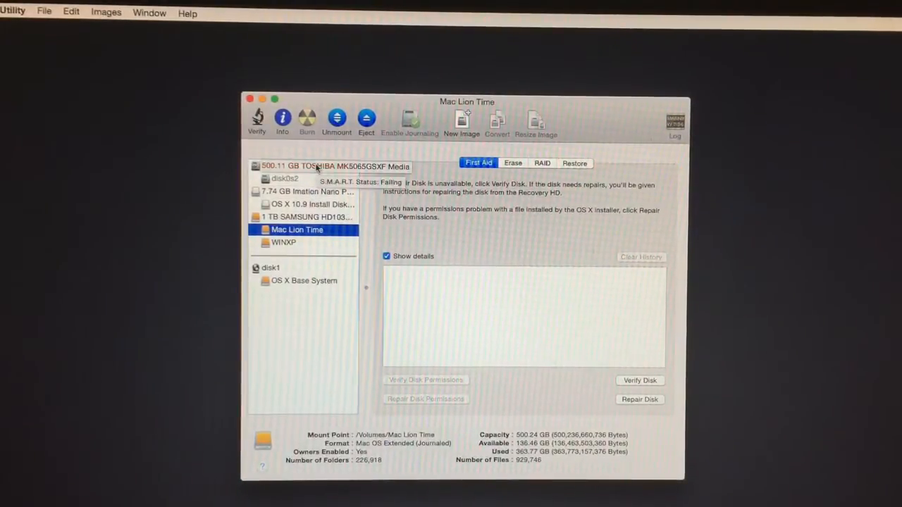
pyautogui.click(317, 166)
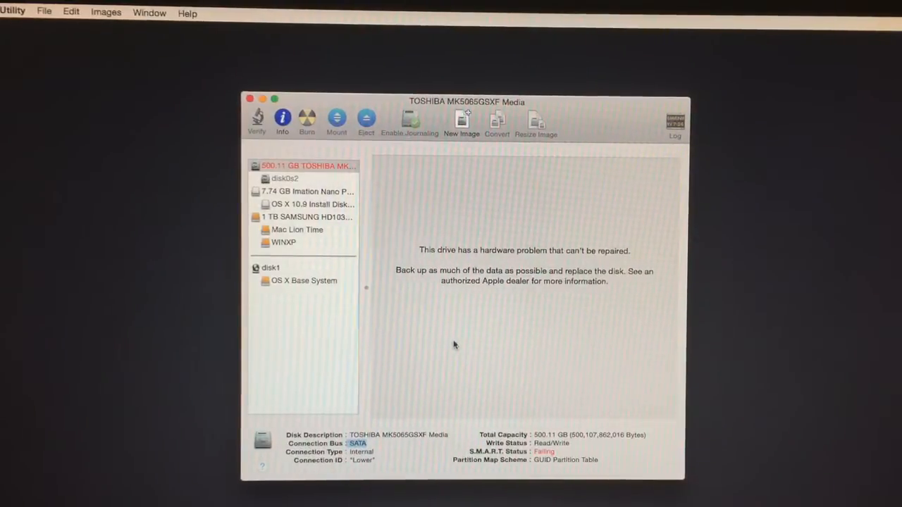
pyautogui.moveTo(104, 88)
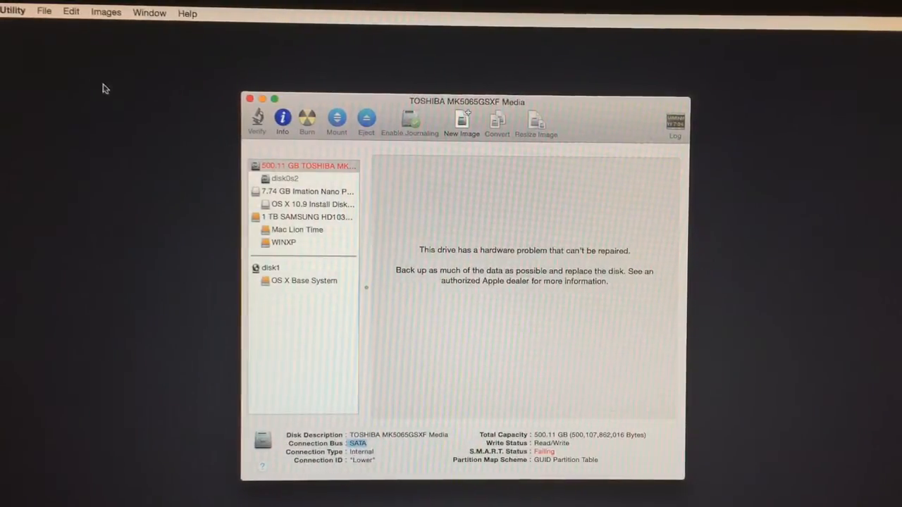
# Quit Disk Utility from its menu to return to the OS X Utilities window.
pyautogui.click(13, 12)
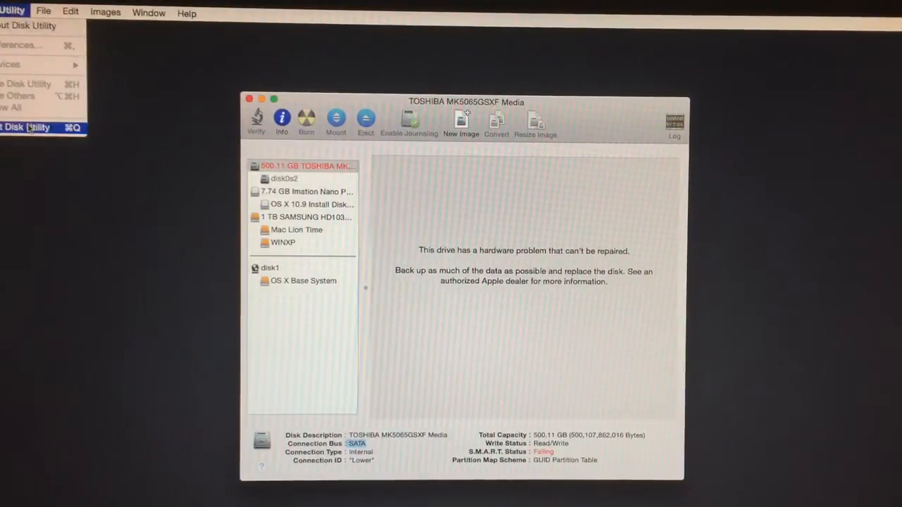
pyautogui.click(29, 127)
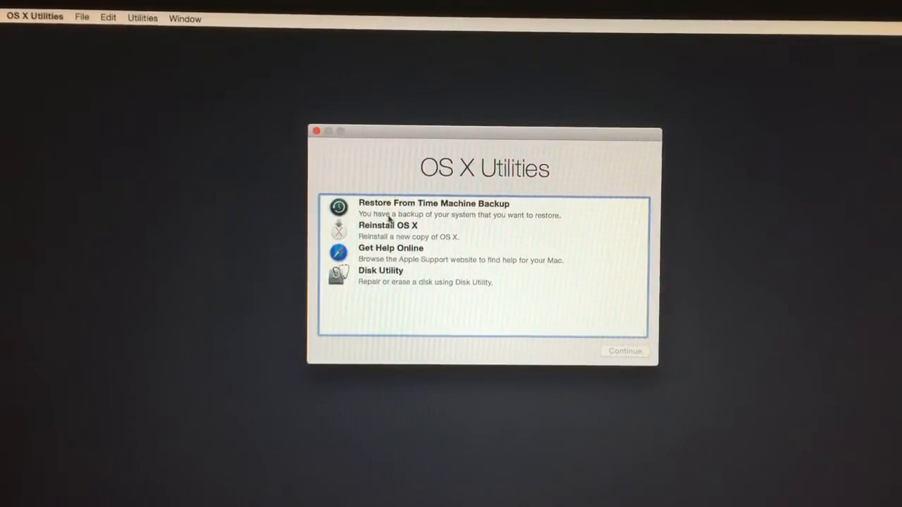
# Select Restore From Time Machine Backup as the recovery option and continue.
pyautogui.click(392, 248)
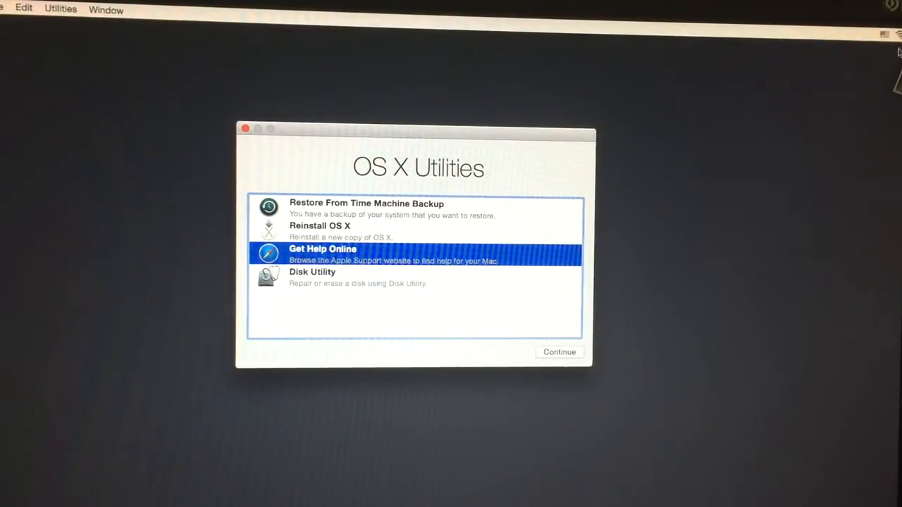
pyautogui.moveTo(527, 273)
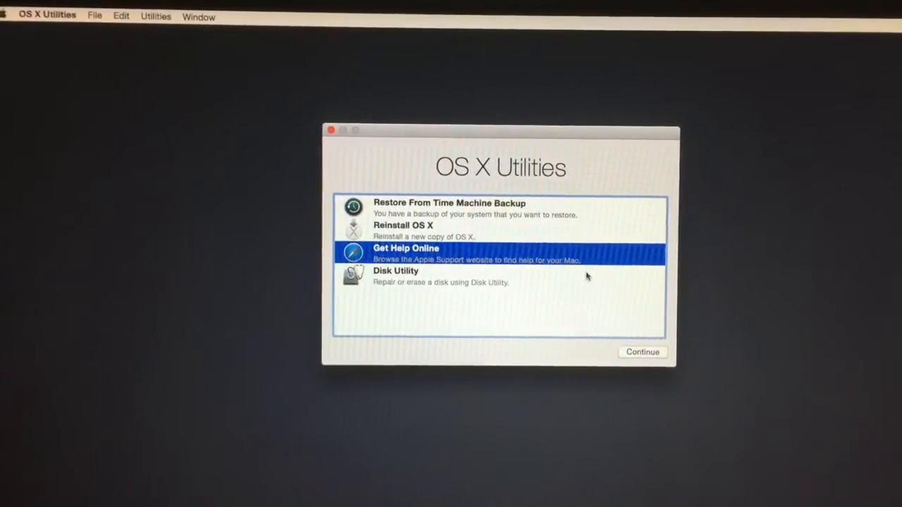
pyautogui.moveTo(439, 224)
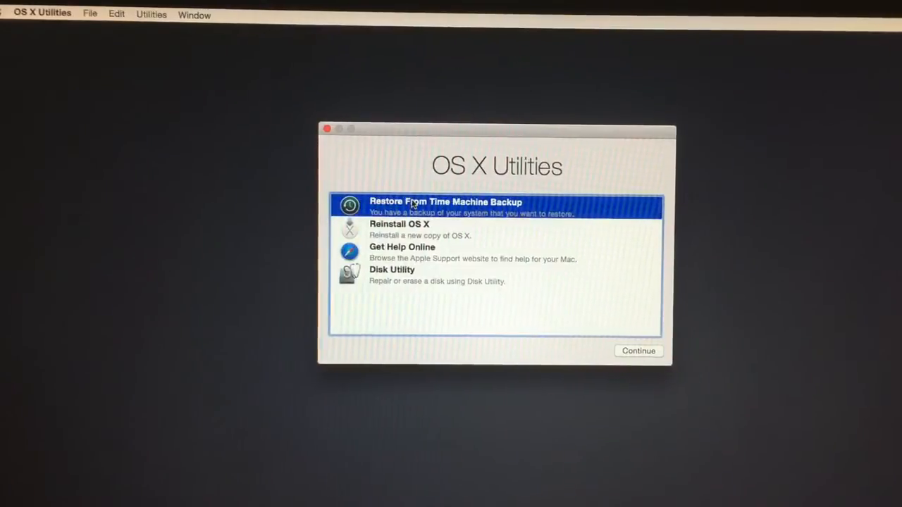
pyautogui.moveTo(585, 323)
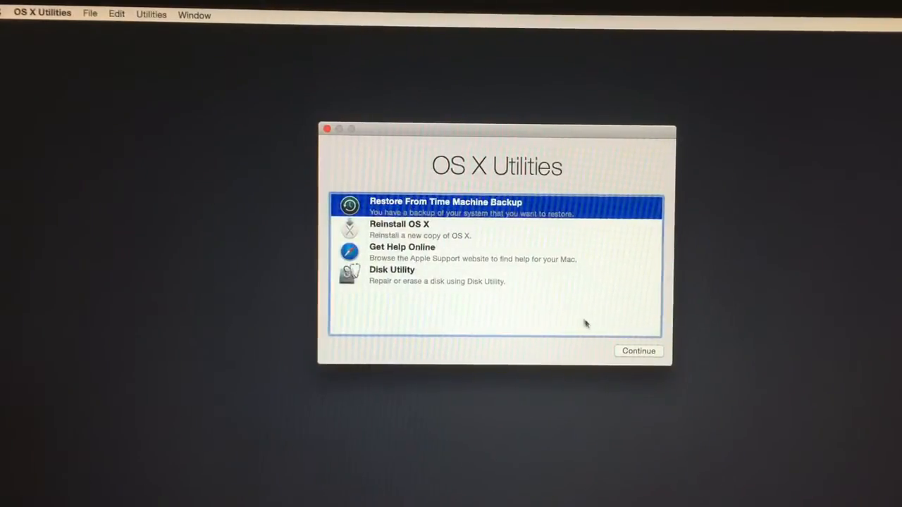
pyautogui.click(637, 351)
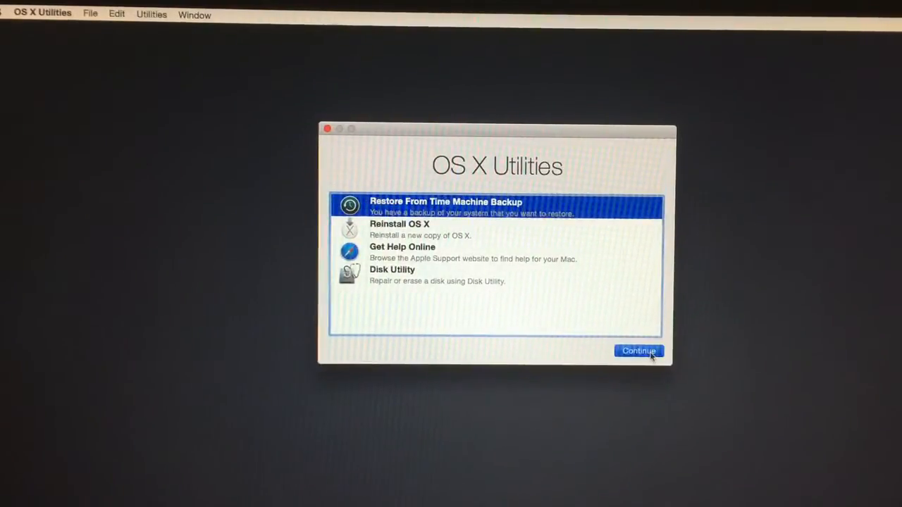
# Continue past the Restore from Time Machine intro to the backup source list showing Mac Lion Time.
pyautogui.click(637, 351)
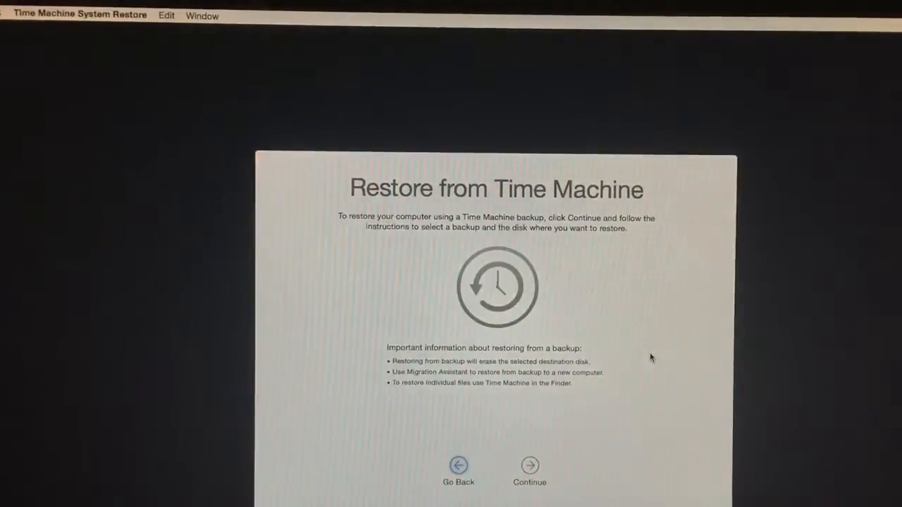
pyautogui.moveTo(499, 324)
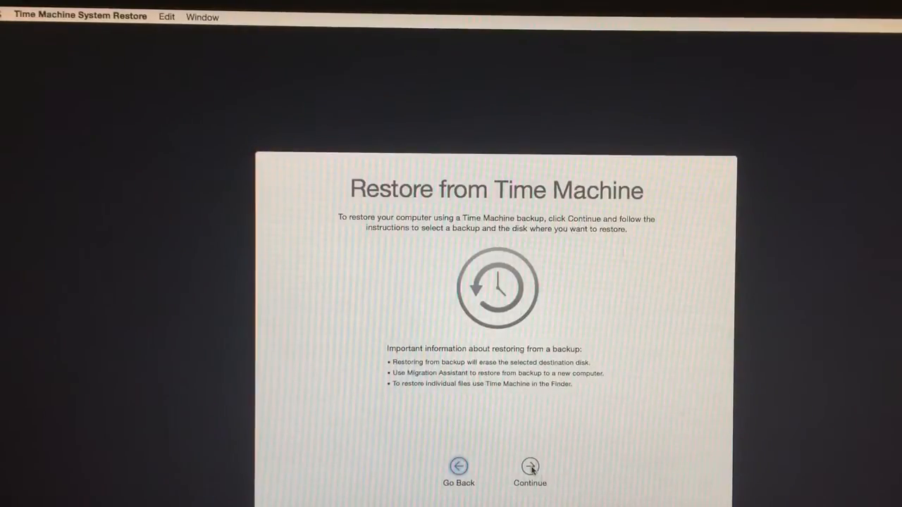
pyautogui.click(530, 467)
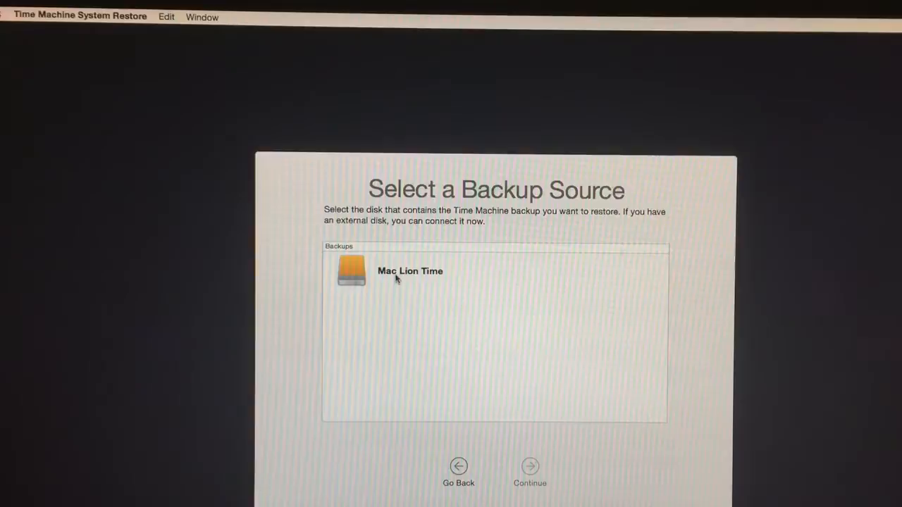
# Choose Mac Lion Time as the backup source and continue to the destination choice.
pyautogui.click(410, 271)
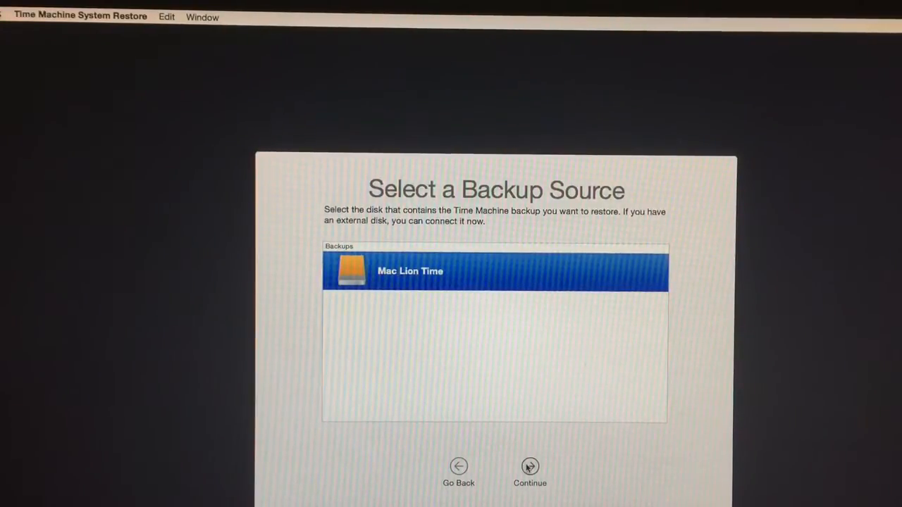
pyautogui.click(531, 466)
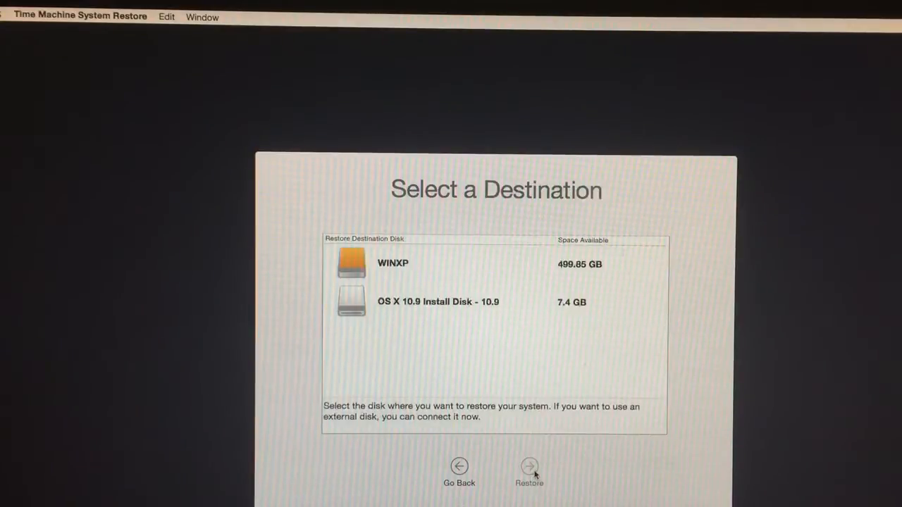
pyautogui.moveTo(440, 316)
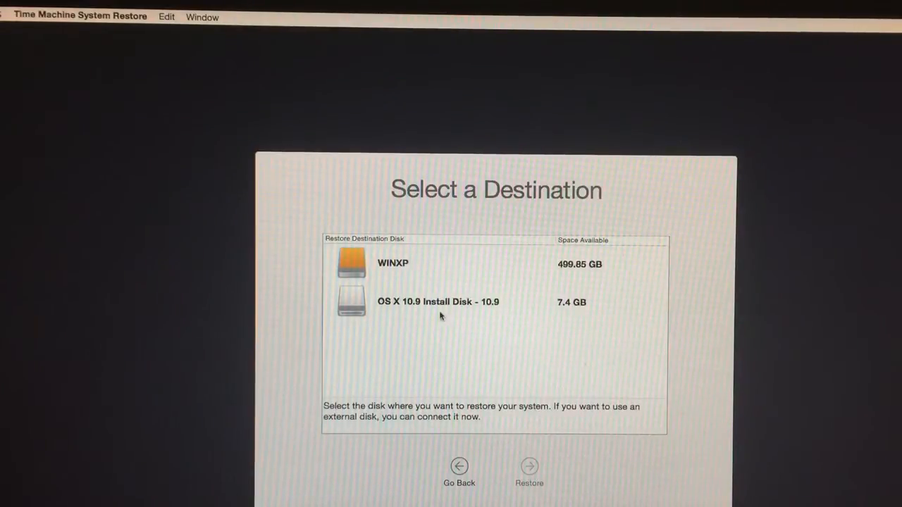
pyautogui.moveTo(406, 274)
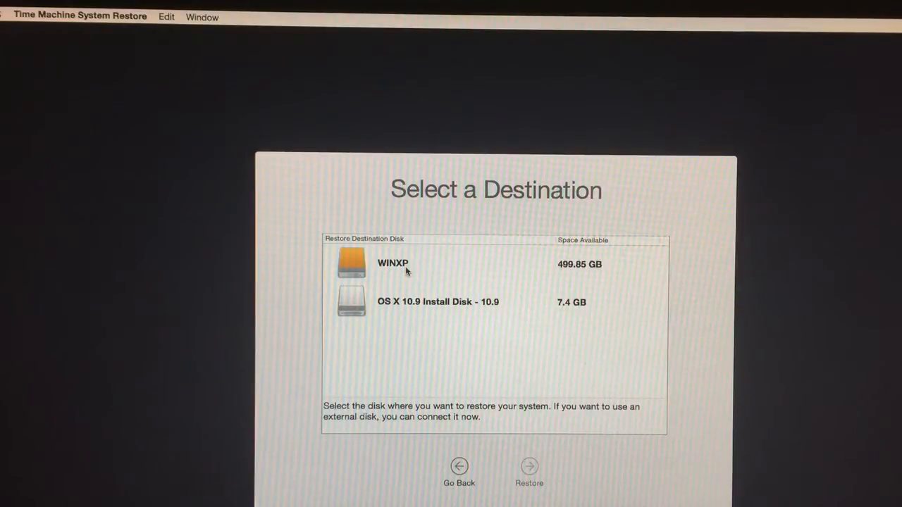
pyautogui.moveTo(412, 288)
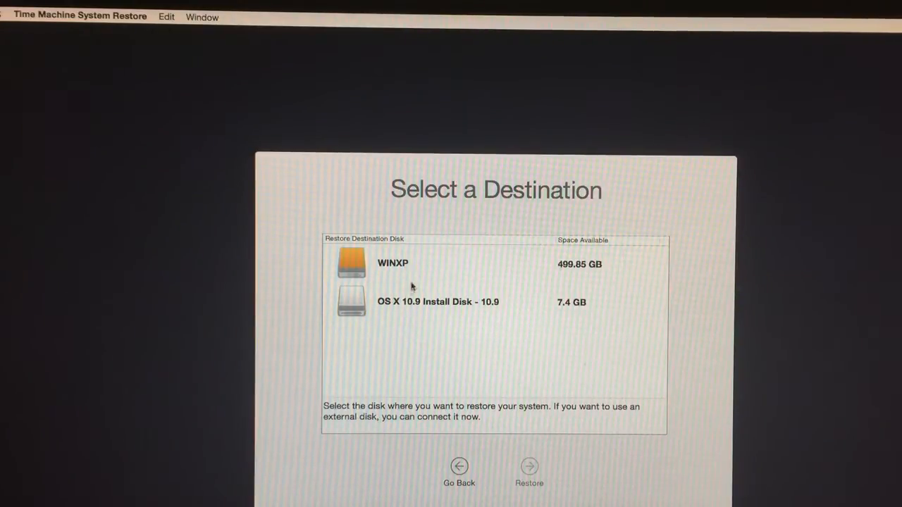
pyautogui.moveTo(414, 364)
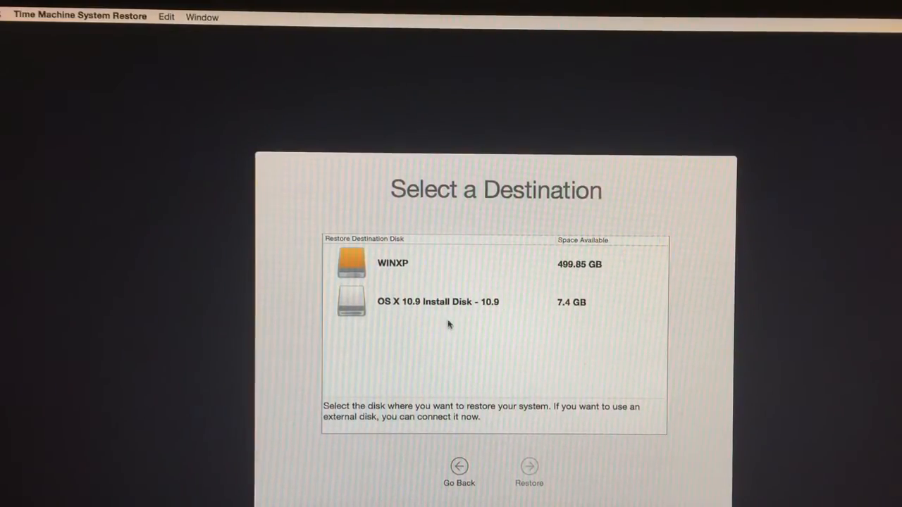
pyautogui.moveTo(516, 323)
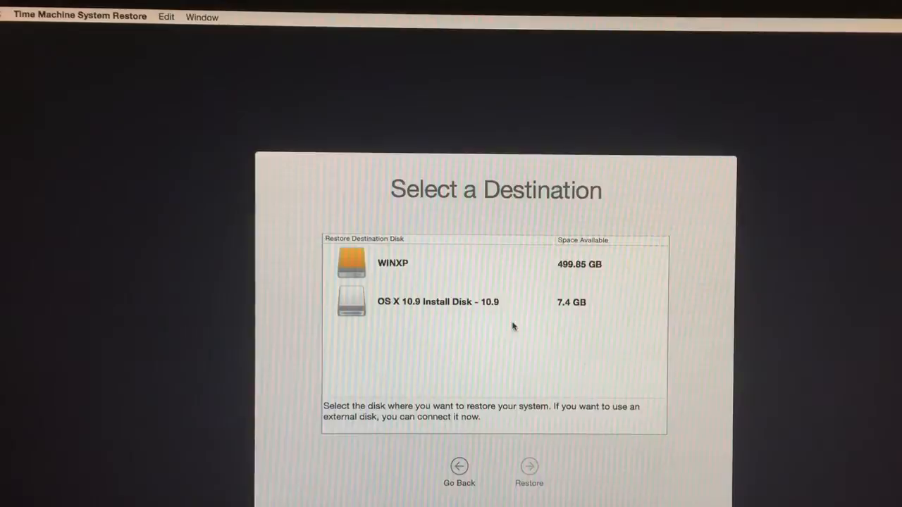
# Go back through destination, backup and intro screens to leave the restore for OS X Utilities.
pyautogui.click(530, 470)
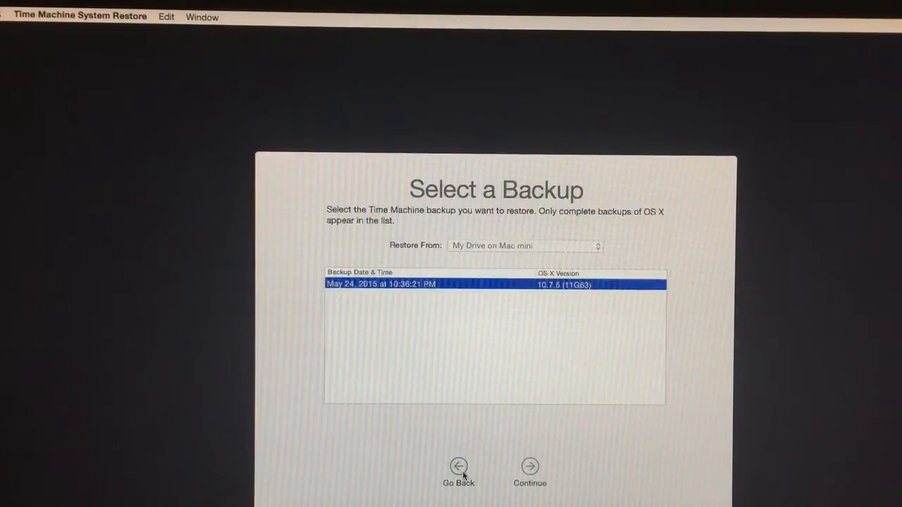
pyautogui.click(460, 467)
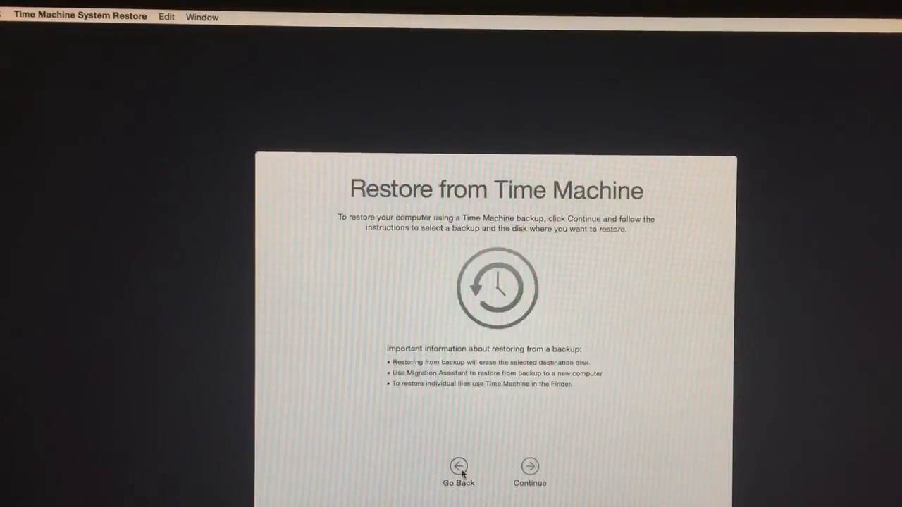
pyautogui.click(459, 467)
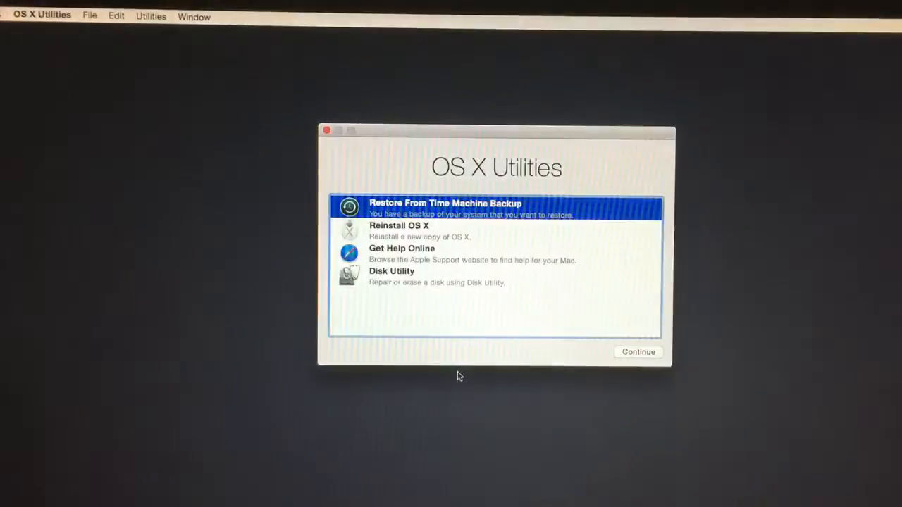
pyautogui.moveTo(458, 243)
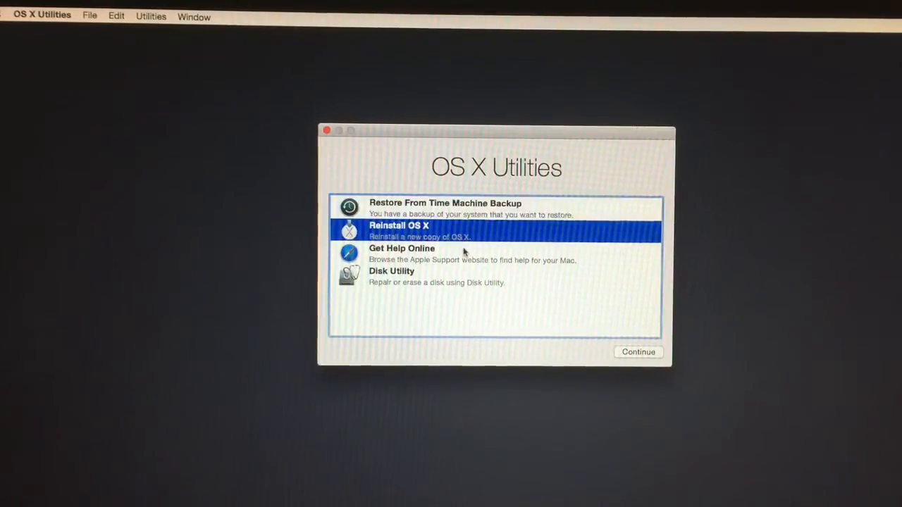
# Choose Reinstall OS X and continue so the OS X Yosemite installer welcome appears.
pyautogui.click(638, 353)
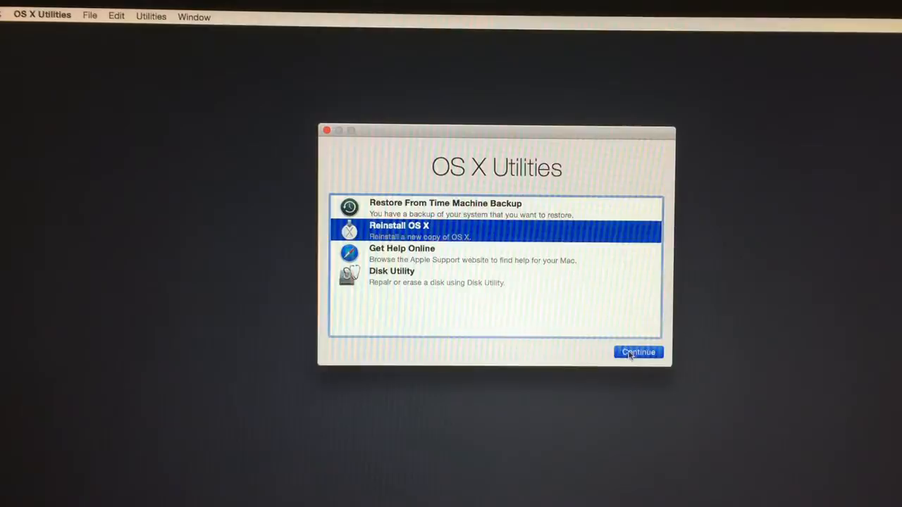
pyautogui.click(637, 353)
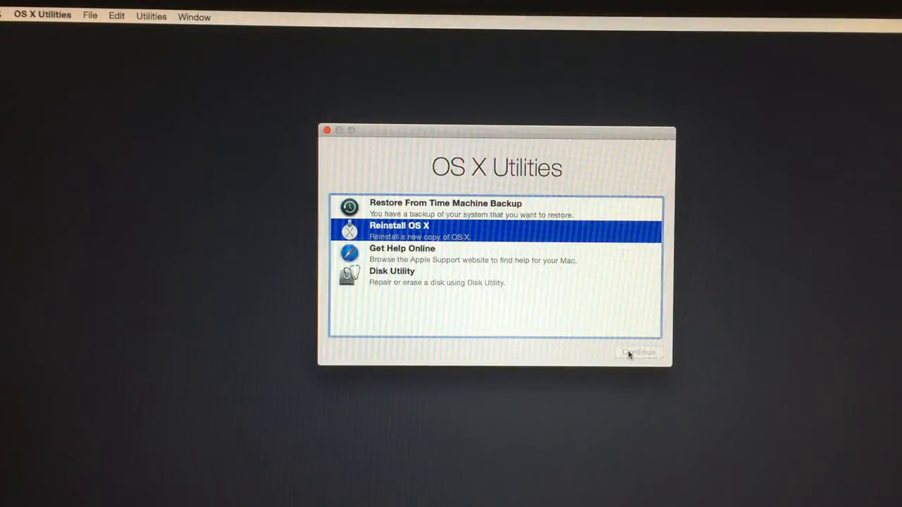
pyautogui.click(637, 353)
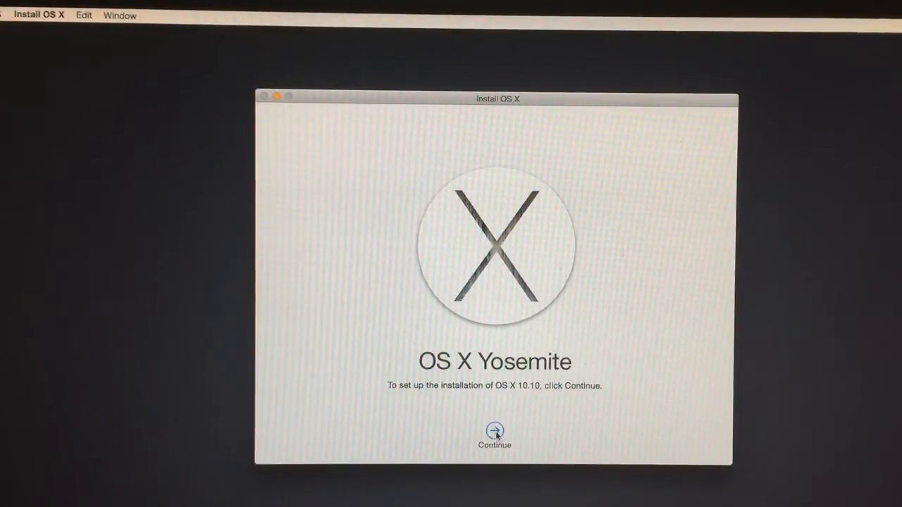
# Continue from the Yosemite welcome and let Apple verify eligibility, reaching the license agreement.
pyautogui.click(494, 431)
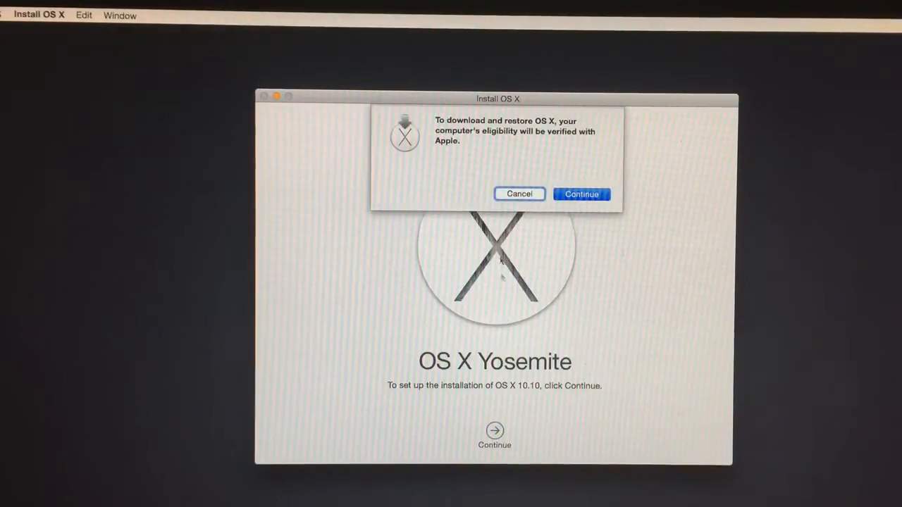
pyautogui.moveTo(534, 141)
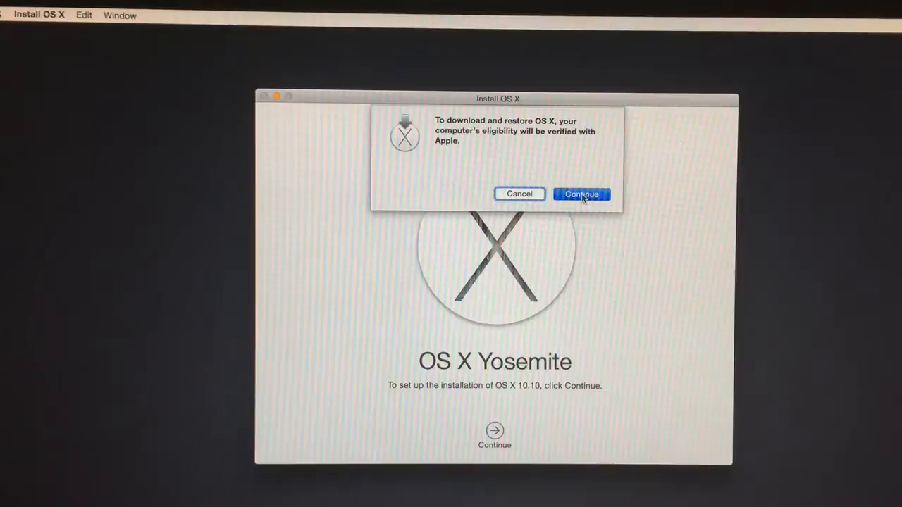
pyautogui.click(581, 195)
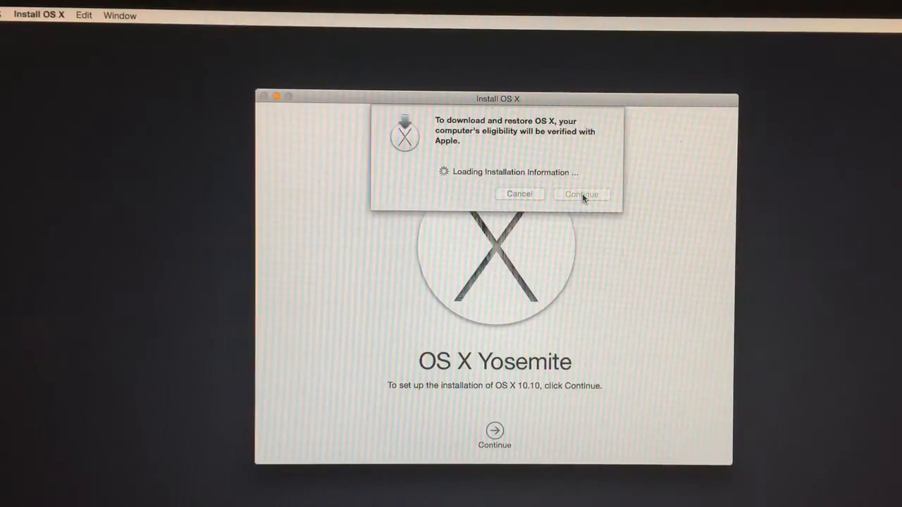
pyautogui.click(580, 195)
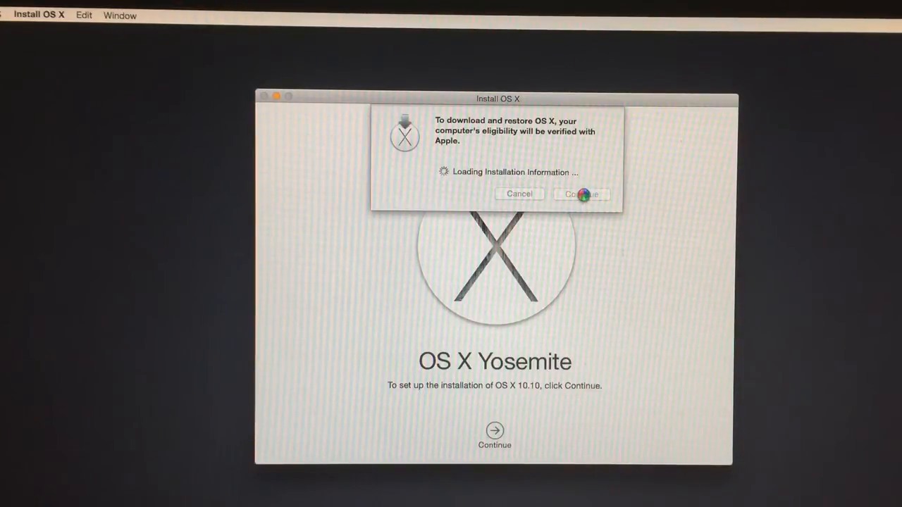
pyautogui.click(581, 195)
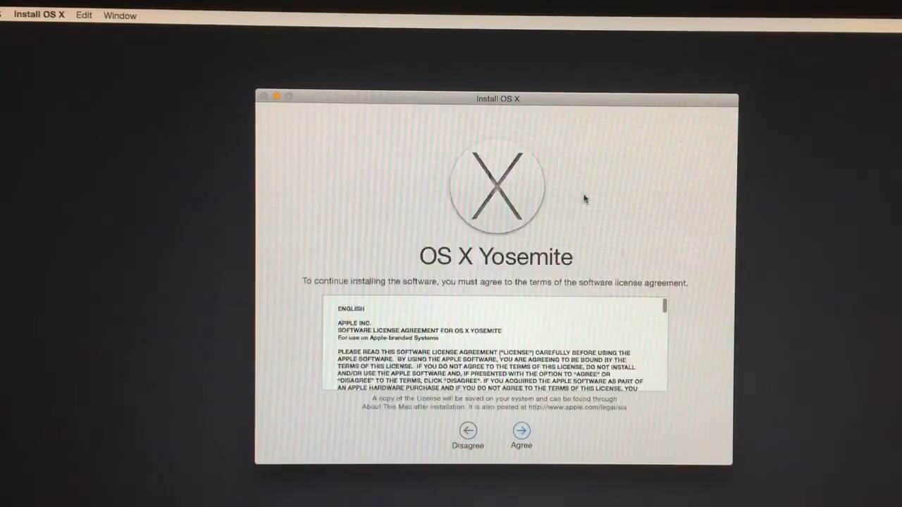
# Scroll the Yosemite license and agree to it, reaching the install disk choice.
pyautogui.scroll(-3)
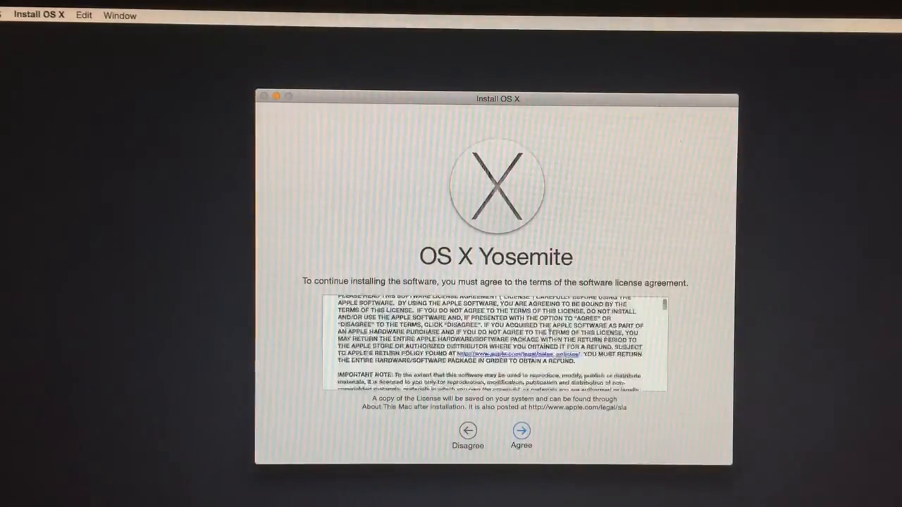
pyautogui.scroll(-3)
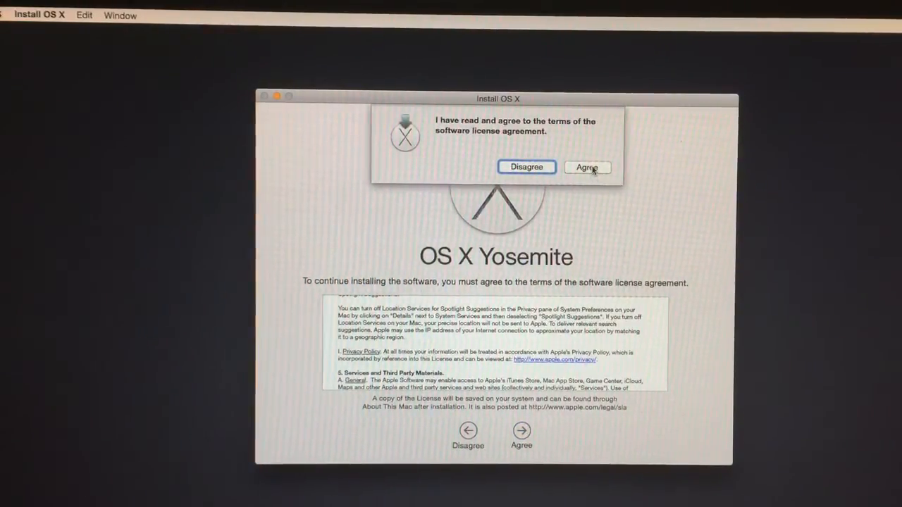
pyautogui.click(586, 166)
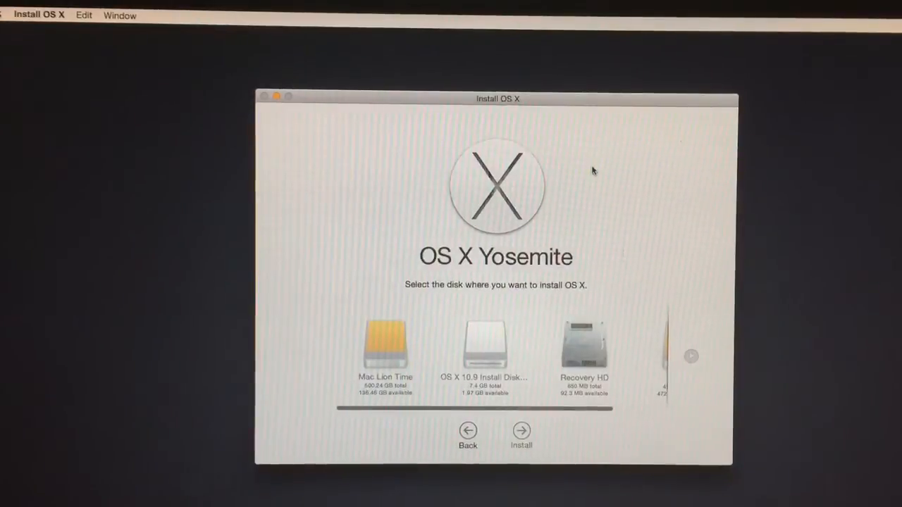
pyautogui.moveTo(581, 302)
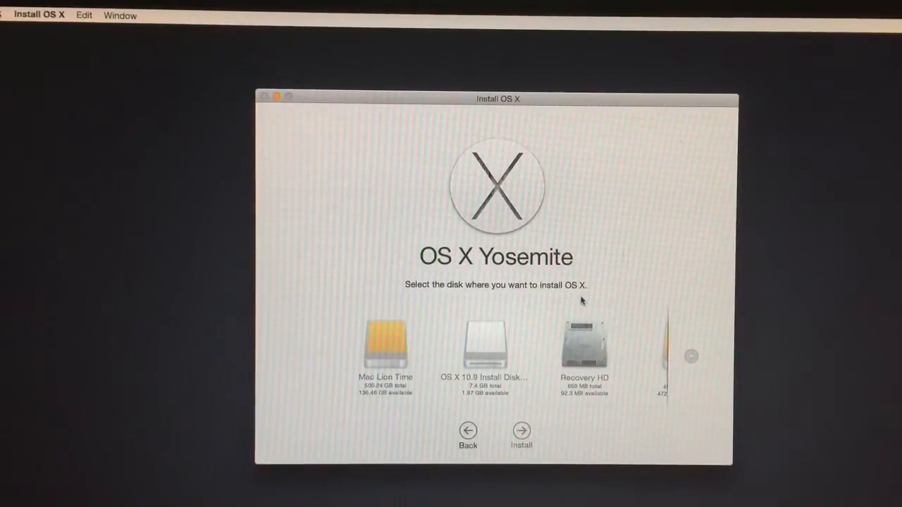
pyautogui.moveTo(524, 324)
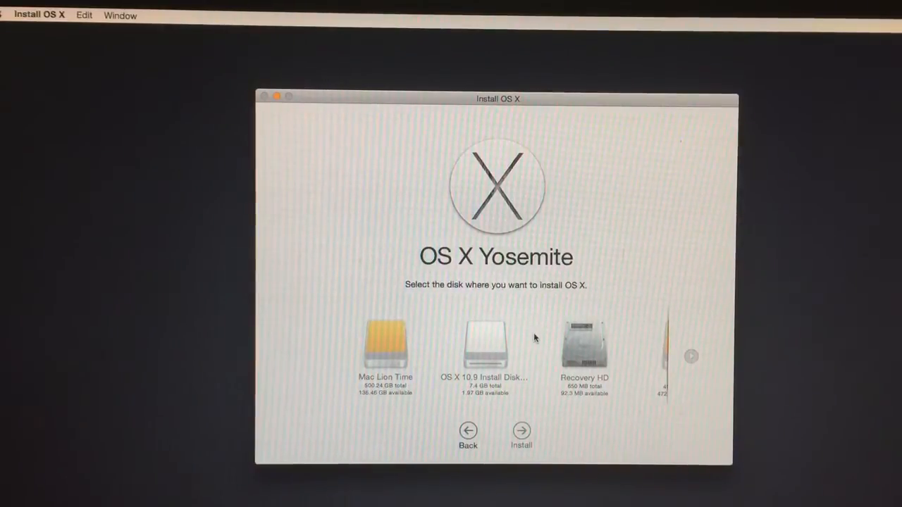
# Browse the destination disks (Mac Lion Time, Recovery HD, WINXP) and go back to the welcome screen without installing.
pyautogui.click(691, 355)
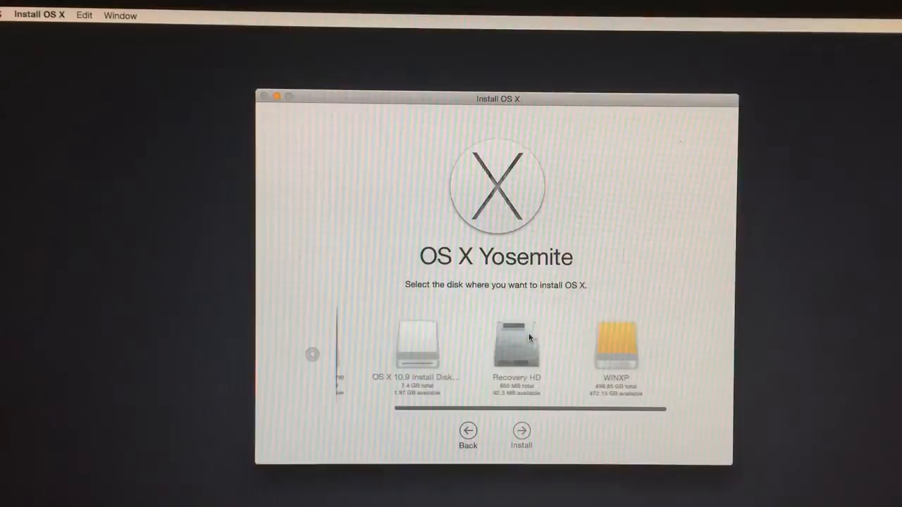
pyautogui.click(311, 355)
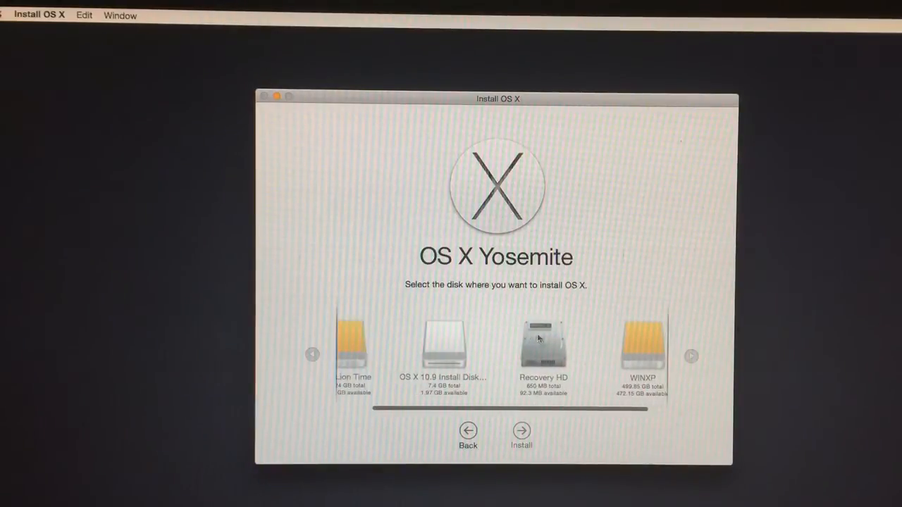
pyautogui.moveTo(634, 358)
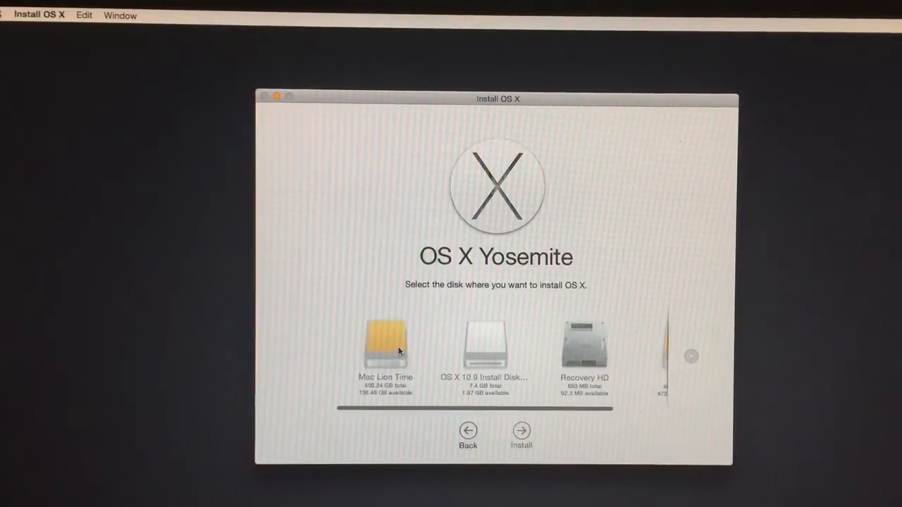
pyautogui.moveTo(397, 349)
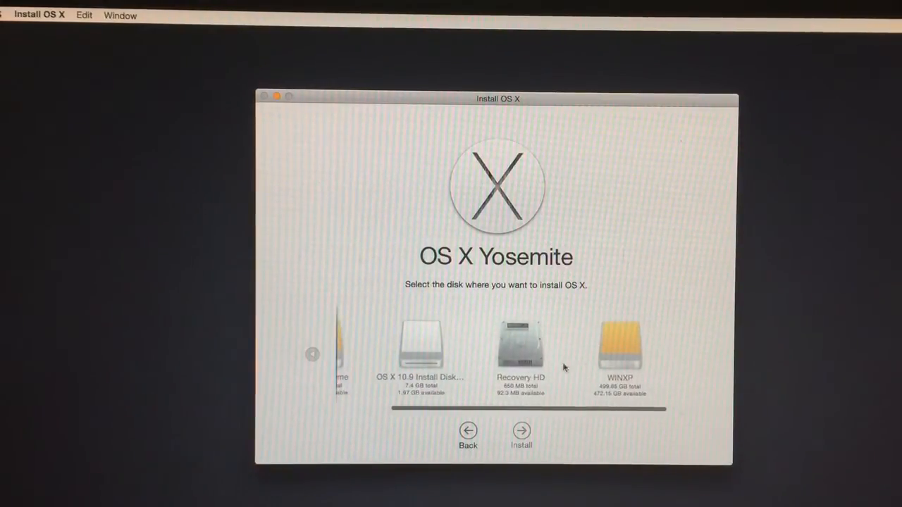
pyautogui.click(313, 355)
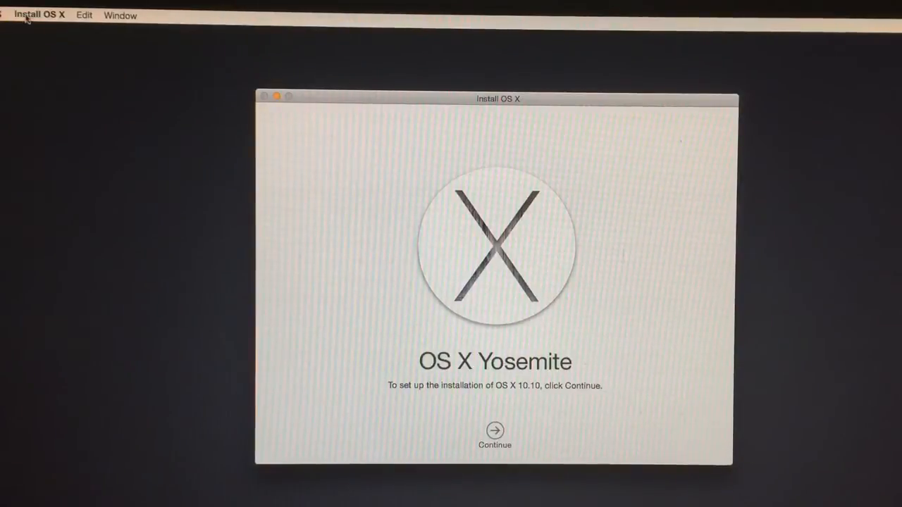
# Quit Install OS X from its application menu, returning to the recovery utilities list.
pyautogui.click(39, 14)
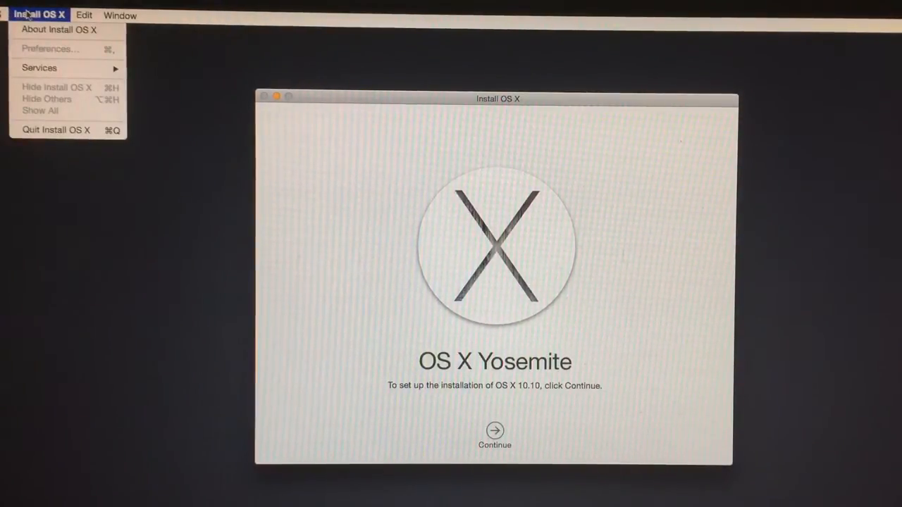
pyautogui.moveTo(56, 130)
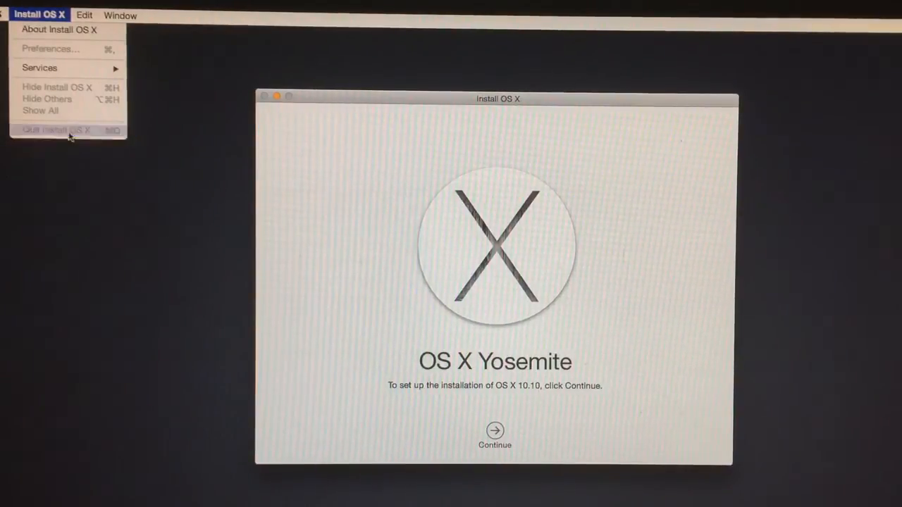
pyautogui.click(55, 130)
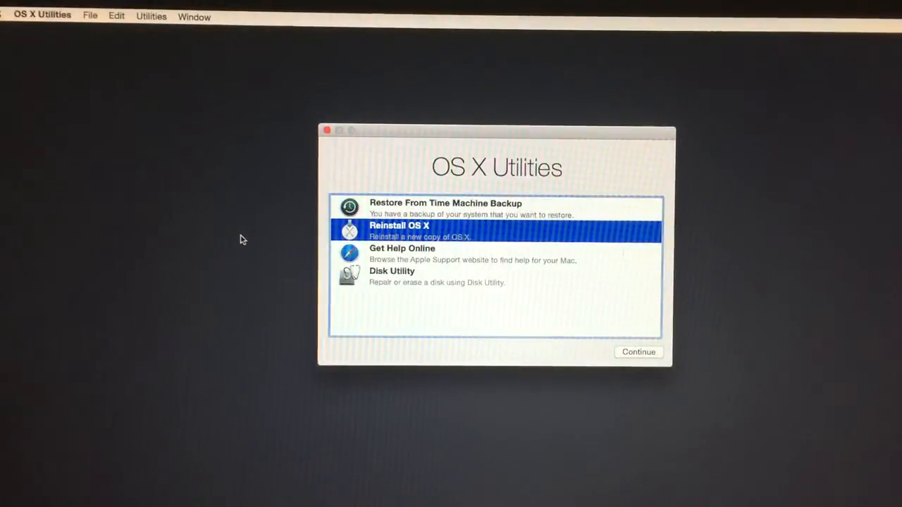
pyautogui.moveTo(319, 257)
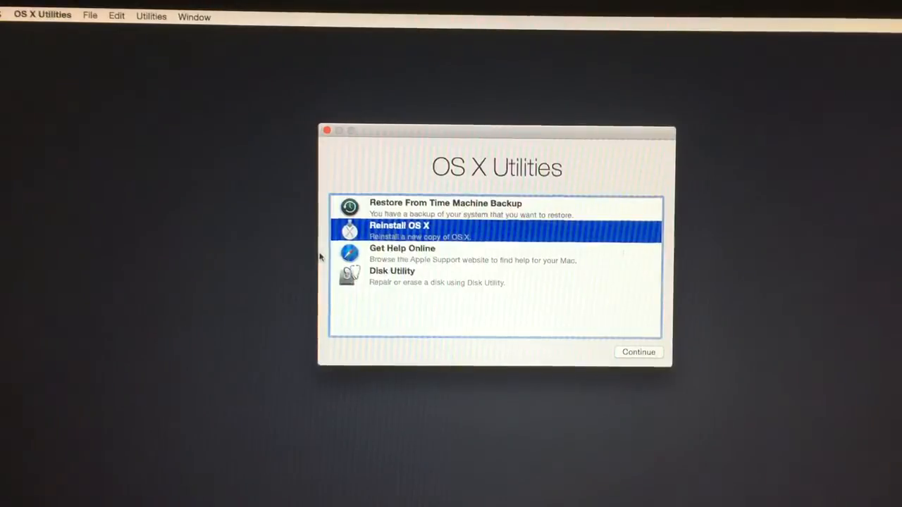